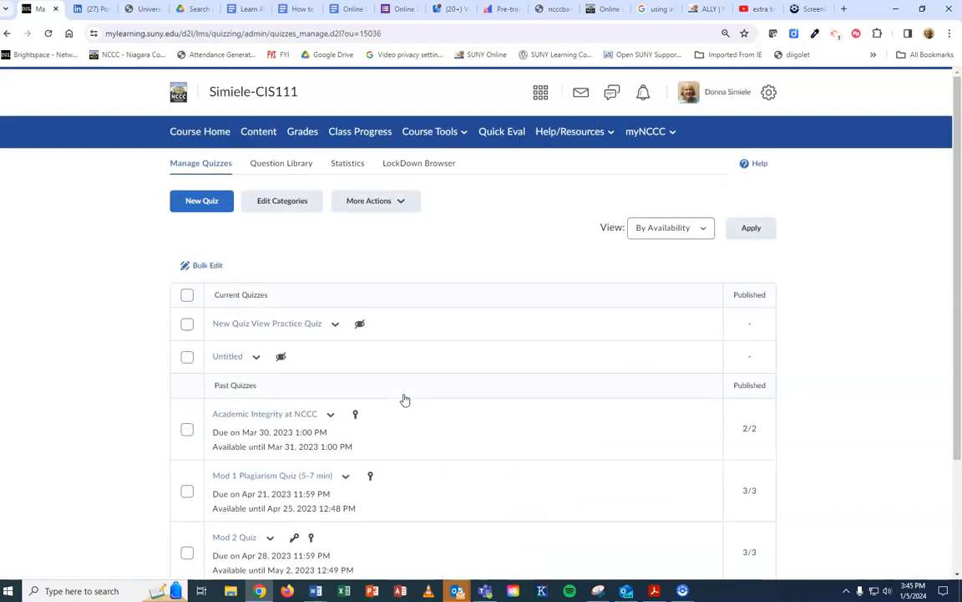
Open Mod 2 Quiz from the Manage Quizzes list for editing.
scroll("down", 3)
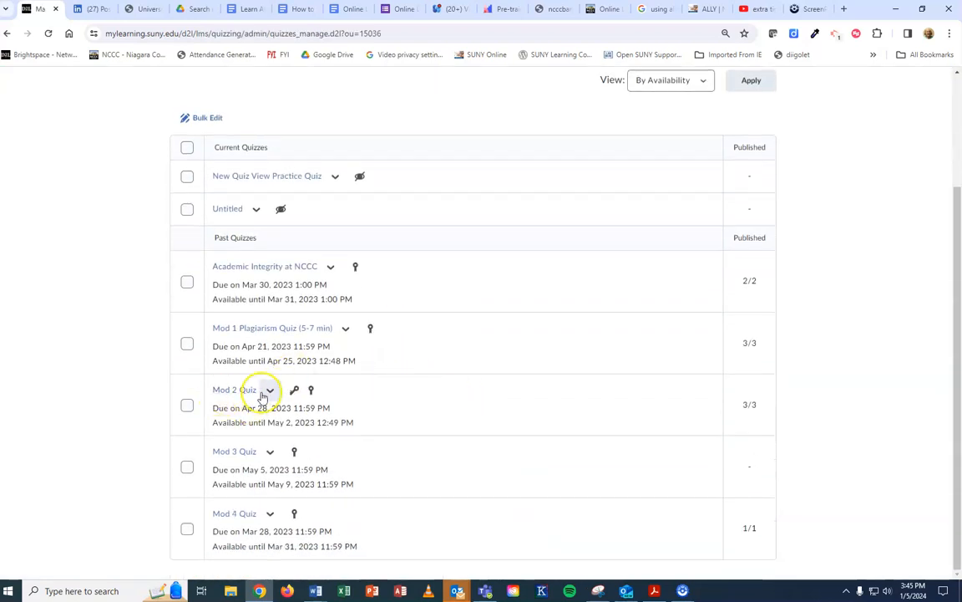
left_click(270, 389)
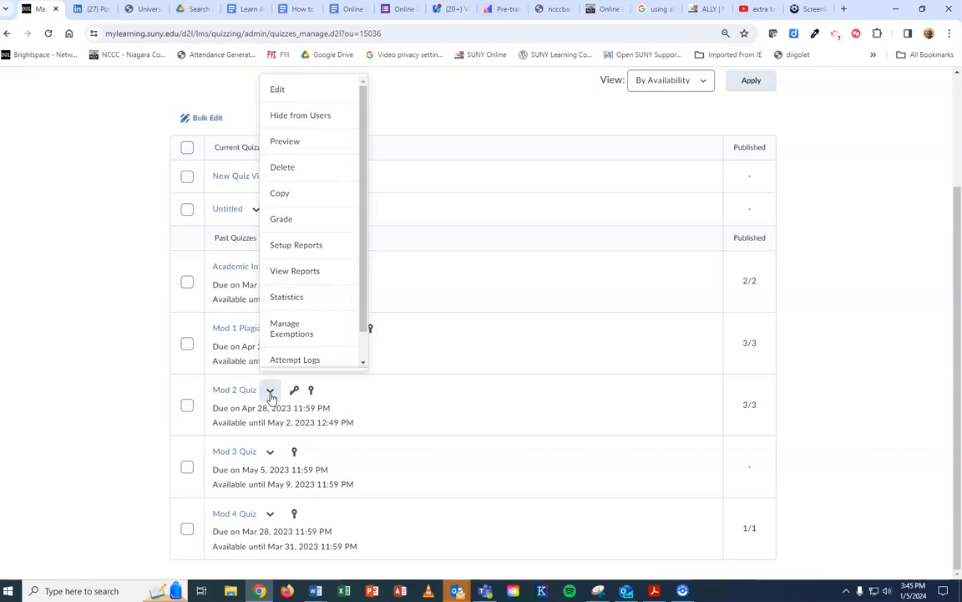
mouse_move(282, 89)
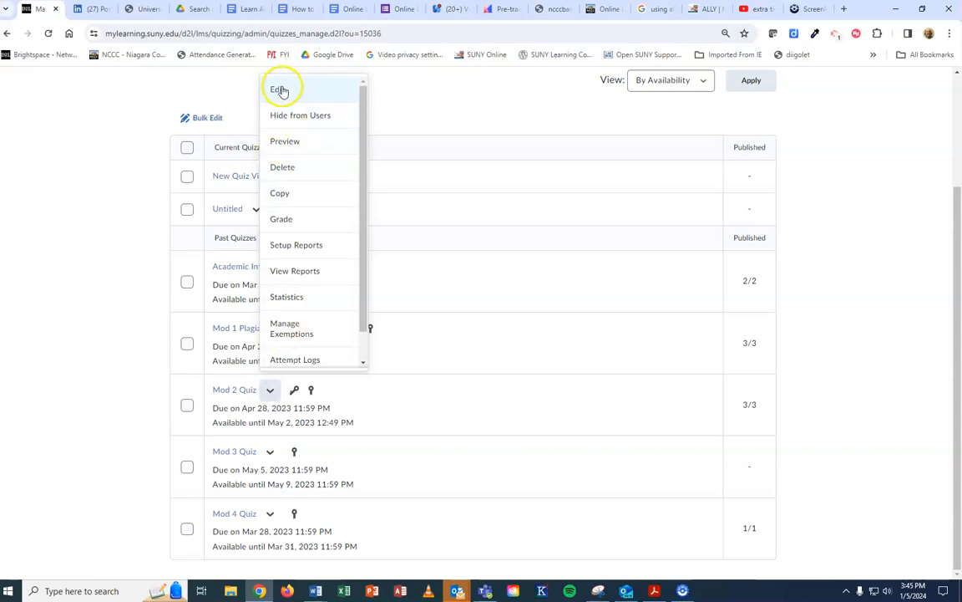
left_click(279, 90)
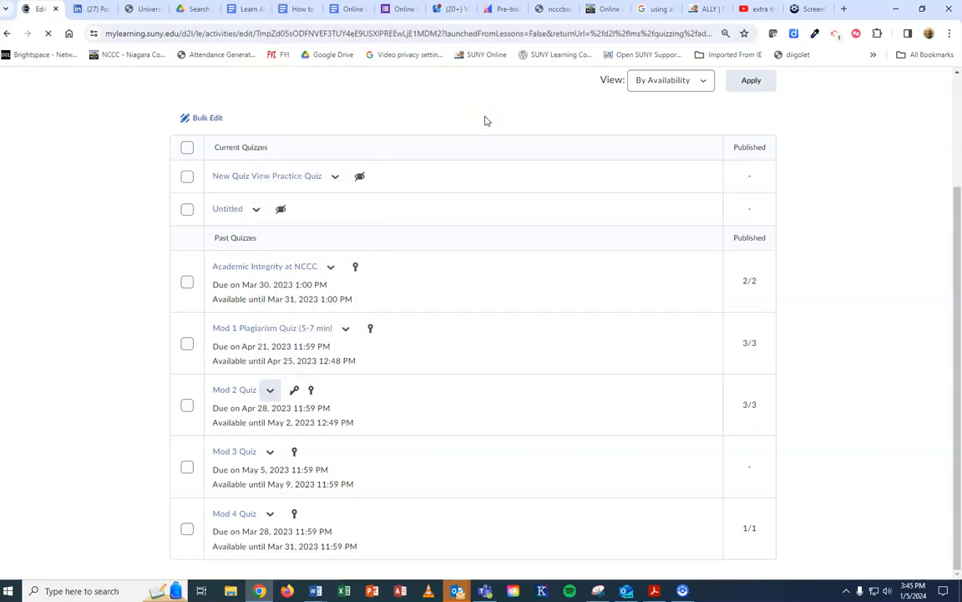
Expand the Availability Dates & Conditions panel on the Mod 2 Quiz edit page.
left_click(234, 390)
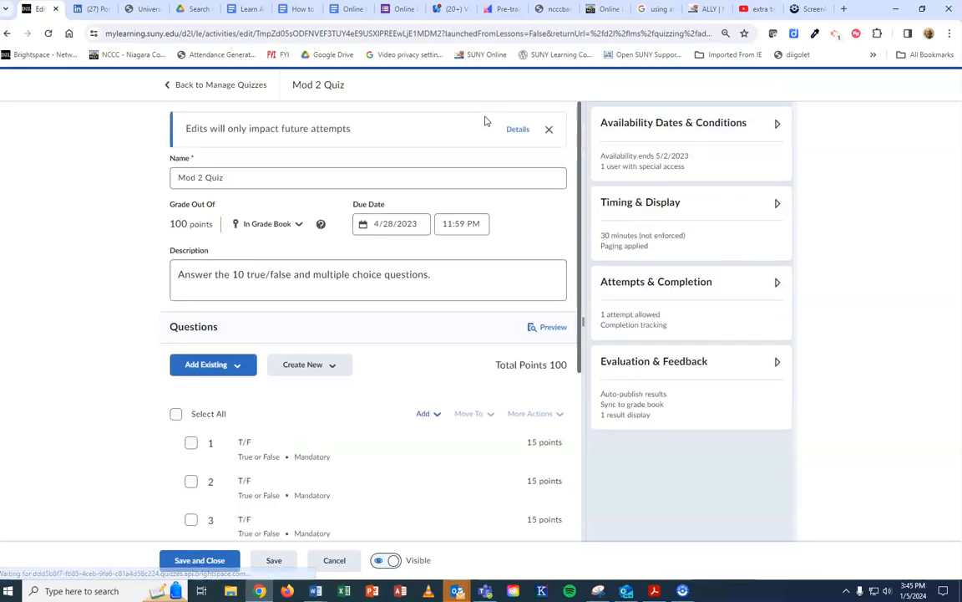
mouse_move(660, 132)
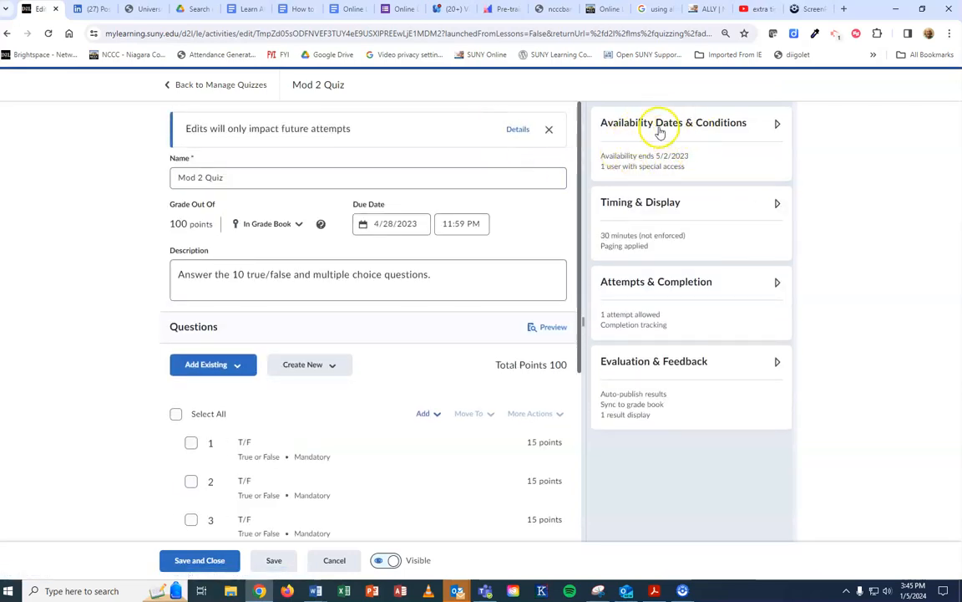
left_click(673, 122)
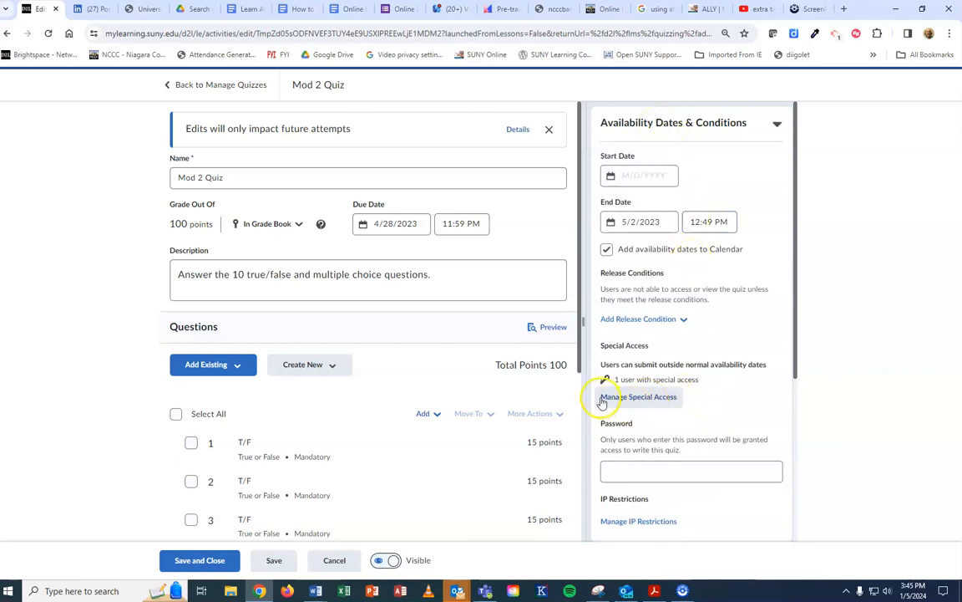
mouse_move(641, 401)
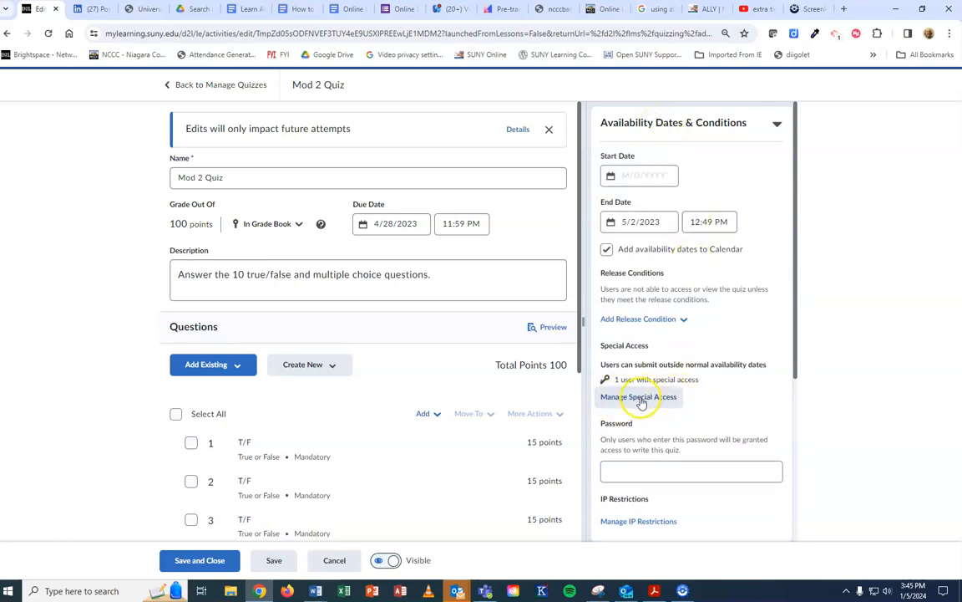
Open Manage Special Access to view the student already granted special access.
left_click(638, 396)
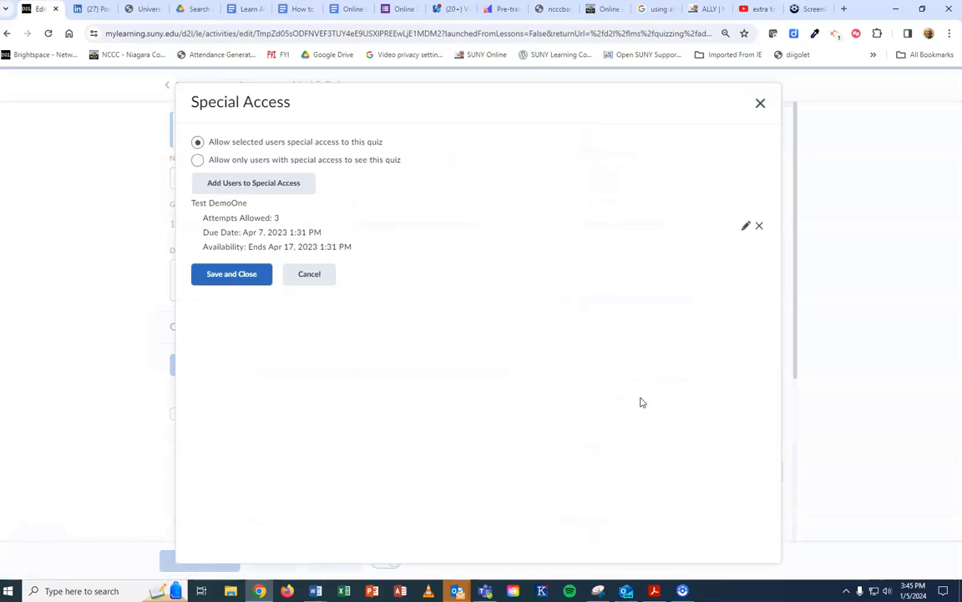
mouse_move(577, 315)
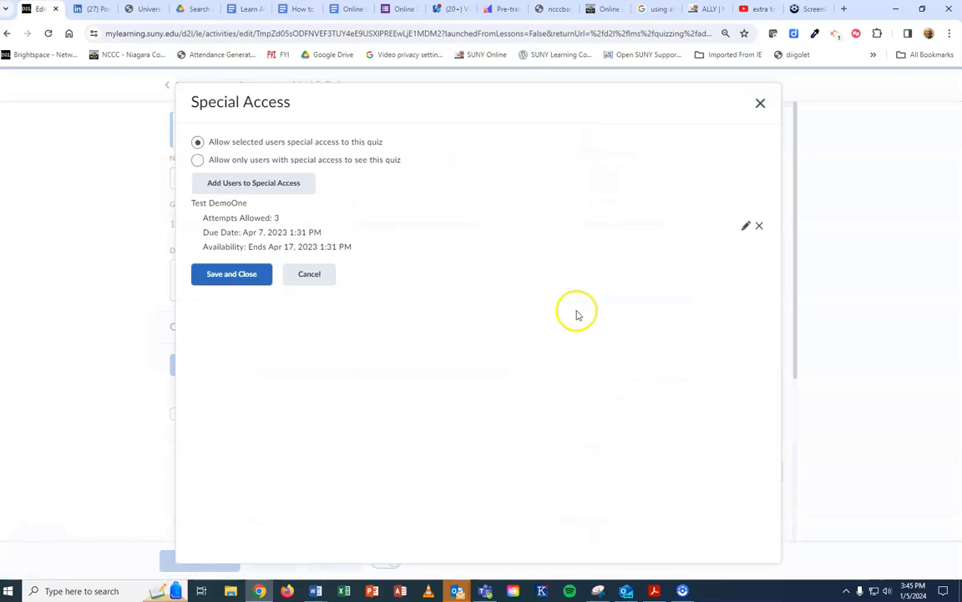
mouse_move(221, 207)
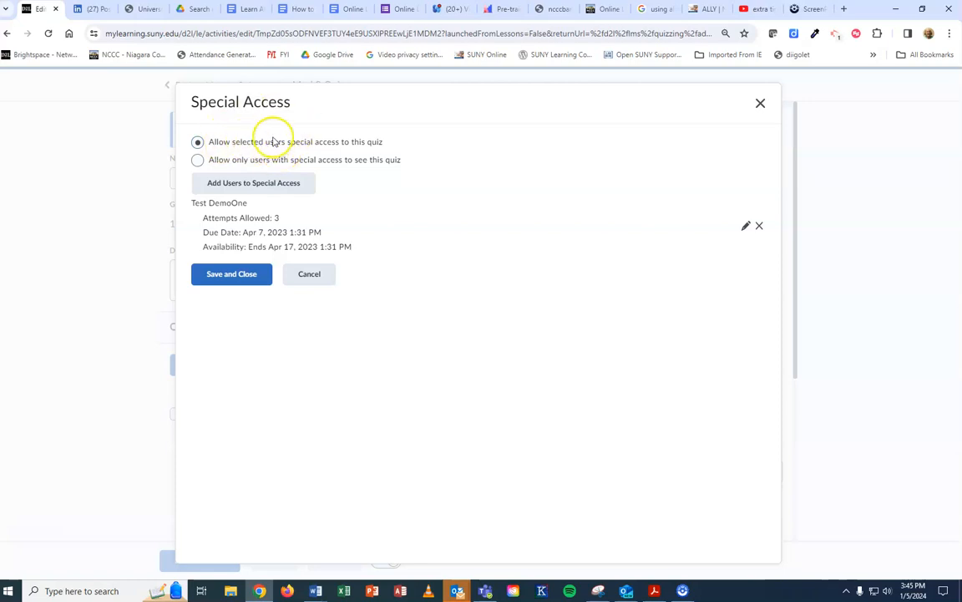
mouse_move(297, 141)
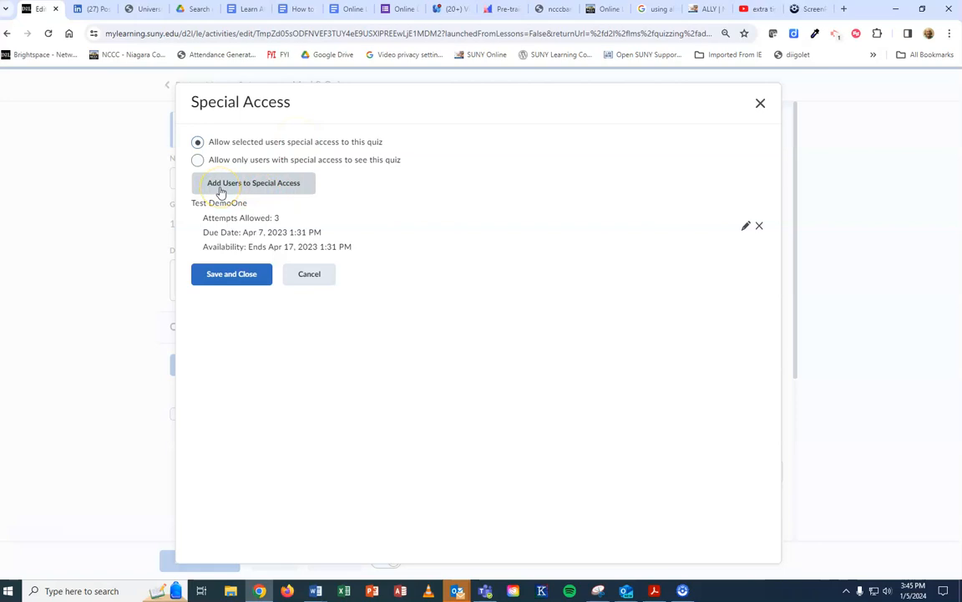
Add a new user to special access and scroll to the form's settings.
left_click(253, 183)
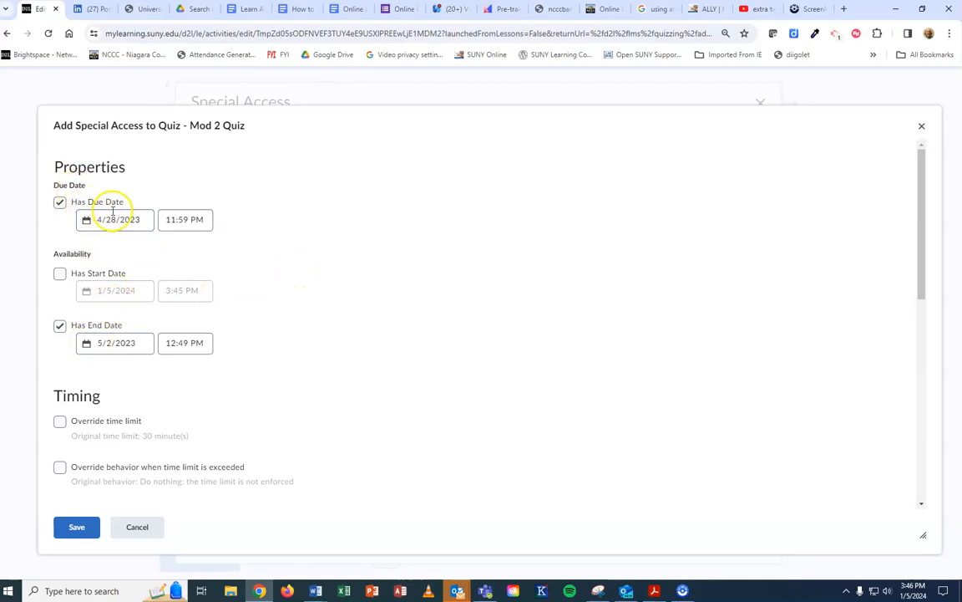
mouse_move(151, 360)
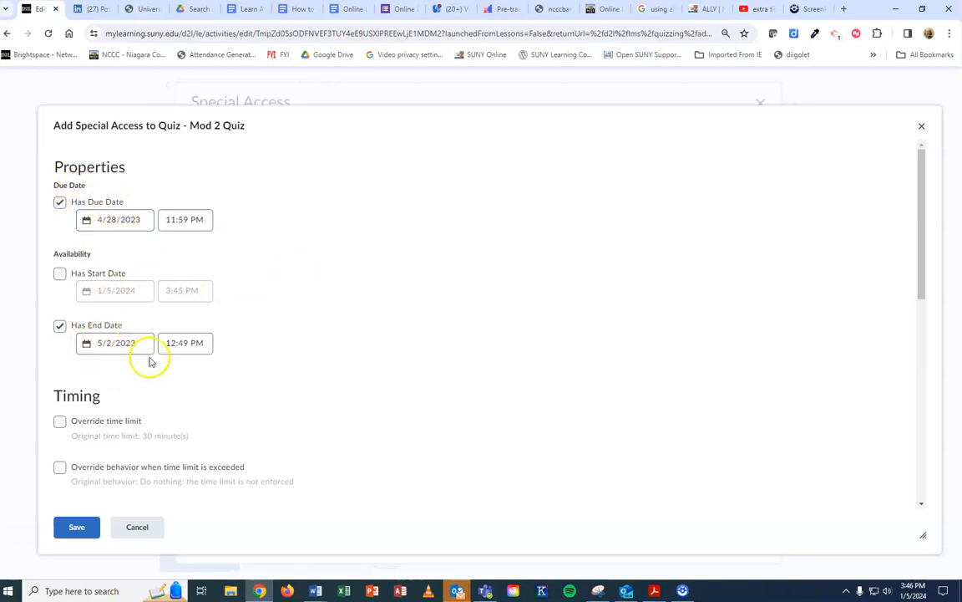
scroll("down", 3)
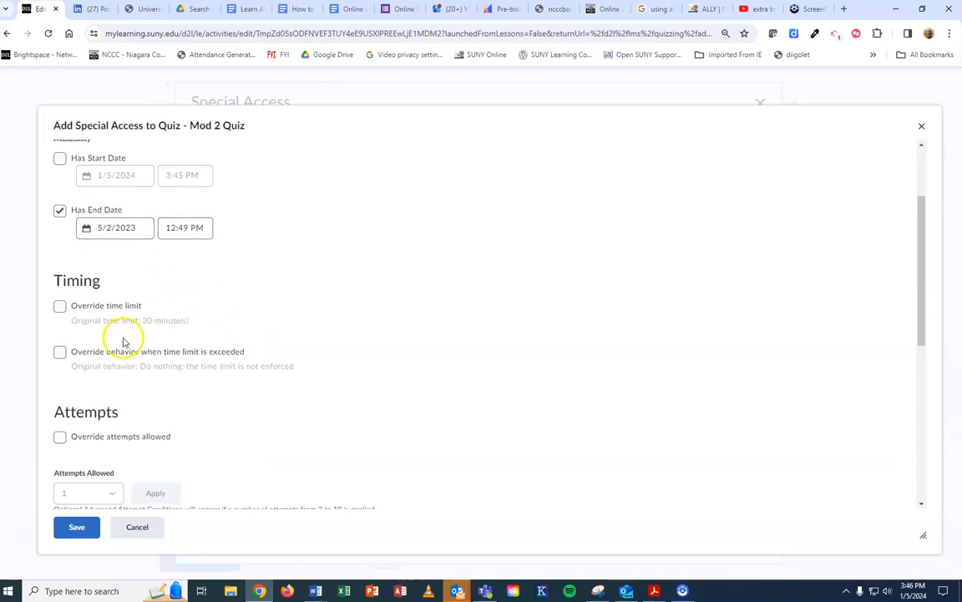
Override the time limit to 60 minutes and override exceeded-time behavior.
left_click(60, 305)
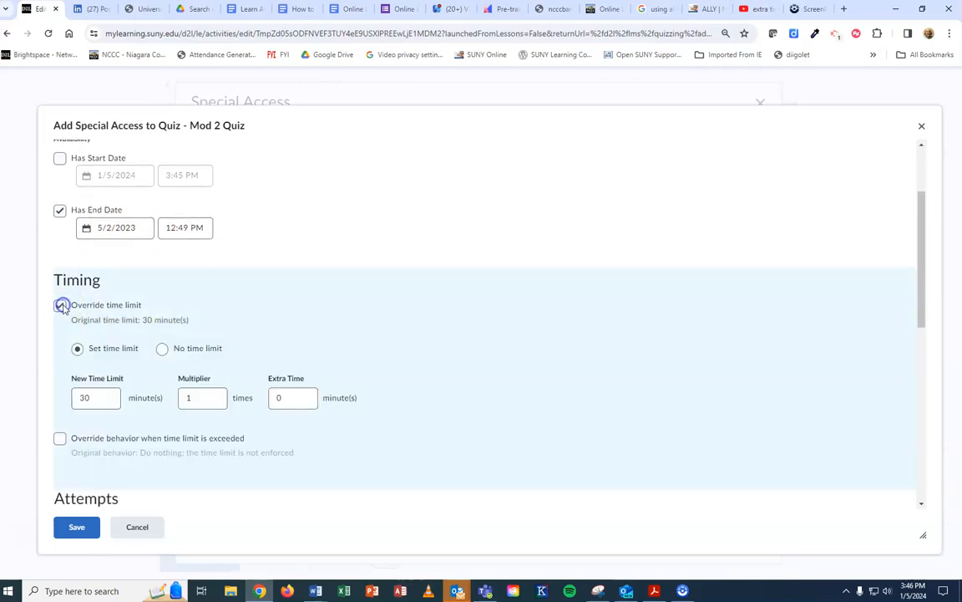
left_click(59, 305)
type("60")
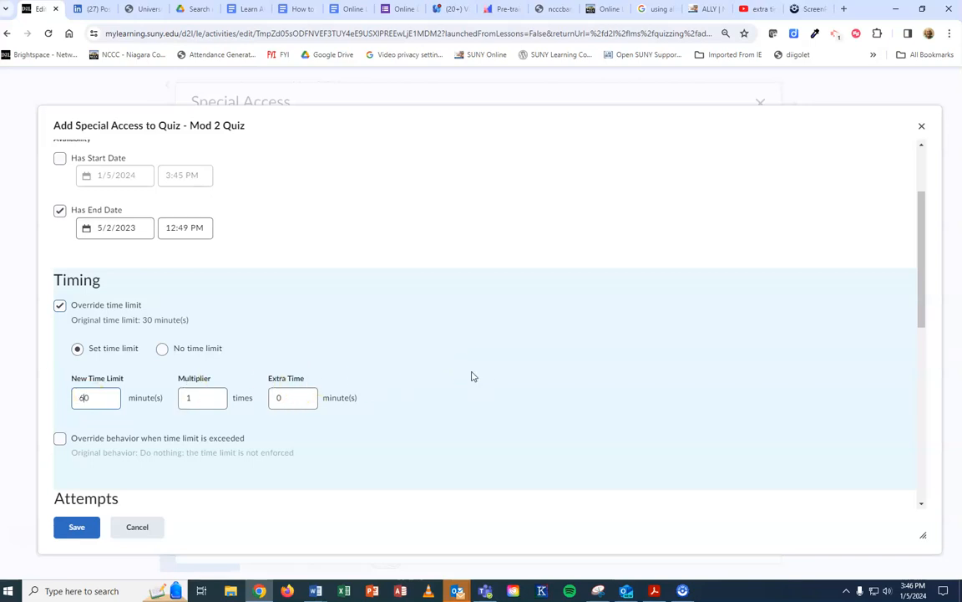
scroll("down", 3)
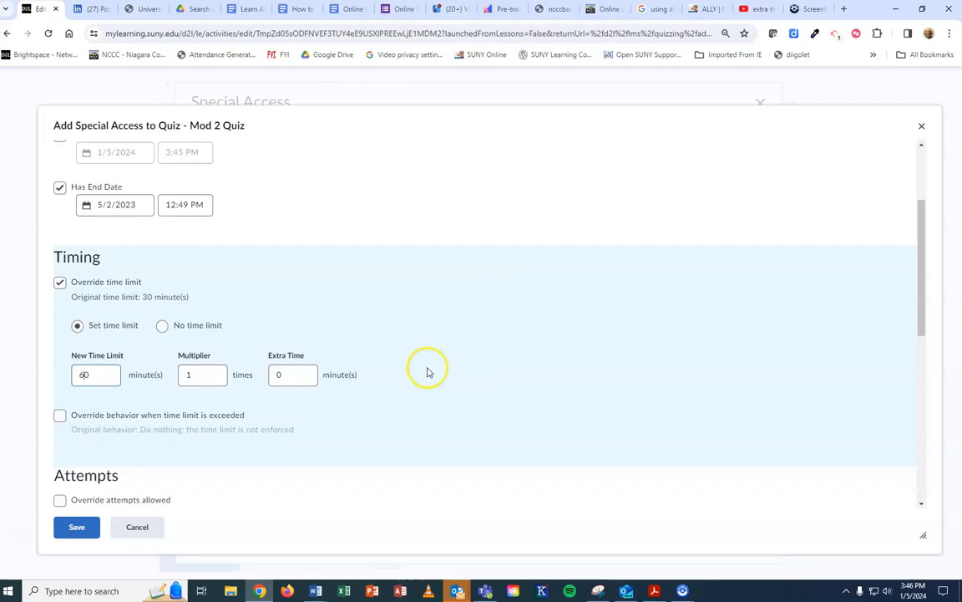
left_click(59, 323)
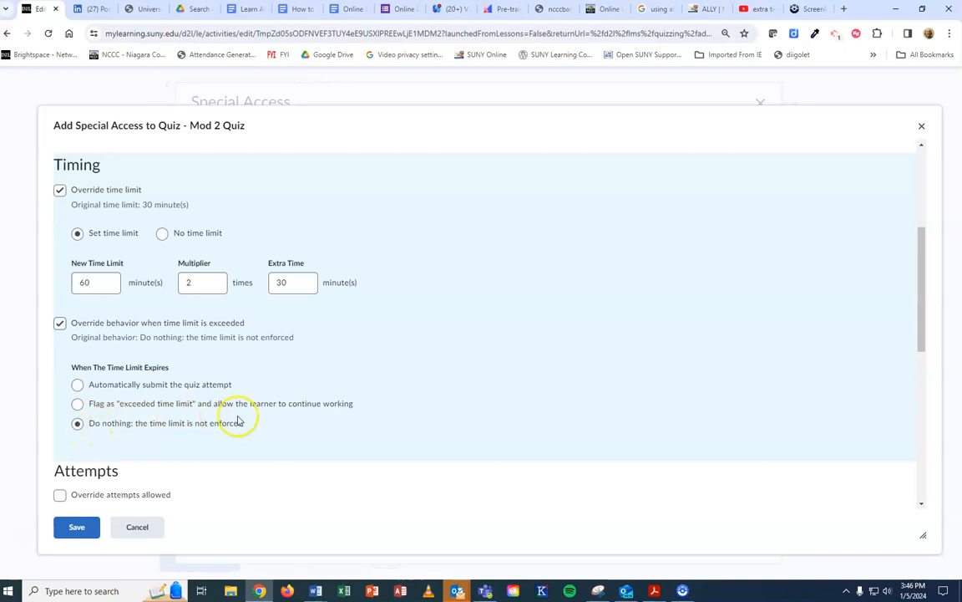
mouse_move(137, 372)
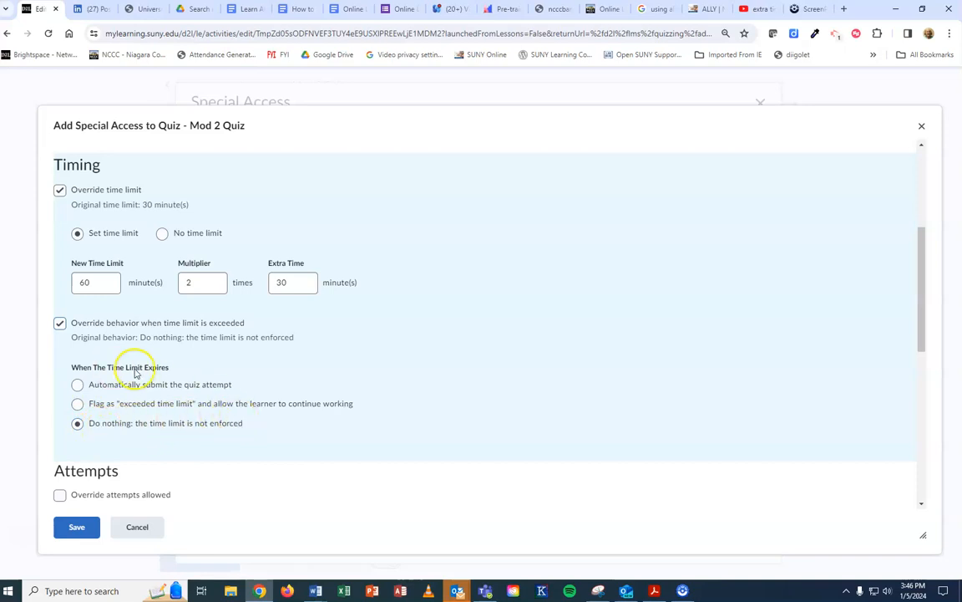
mouse_move(113, 391)
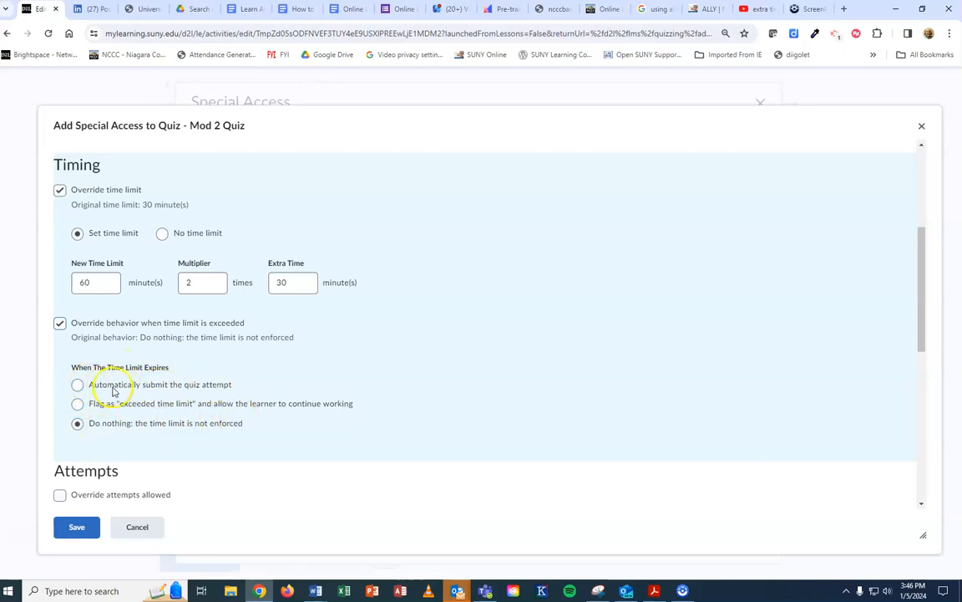
mouse_move(221, 408)
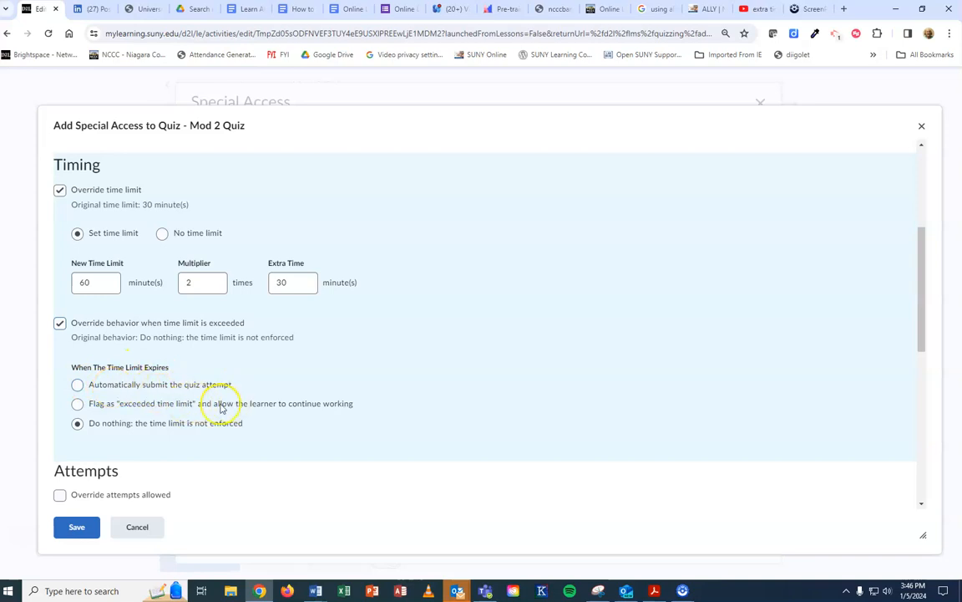
scroll("down", 3)
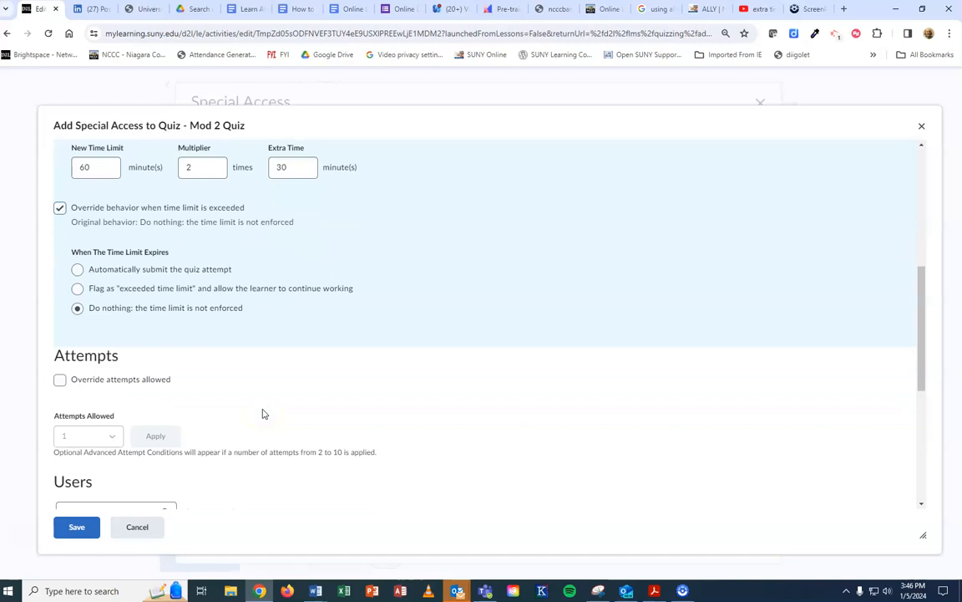
Select Test DemoTwo in the Users list to receive this special access.
scroll("down", 3)
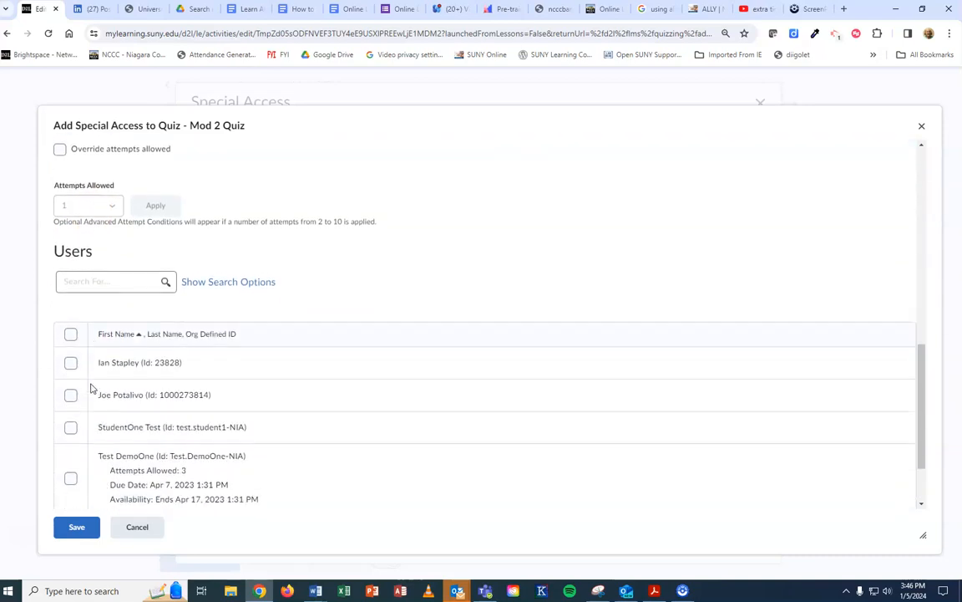
scroll("down", 3)
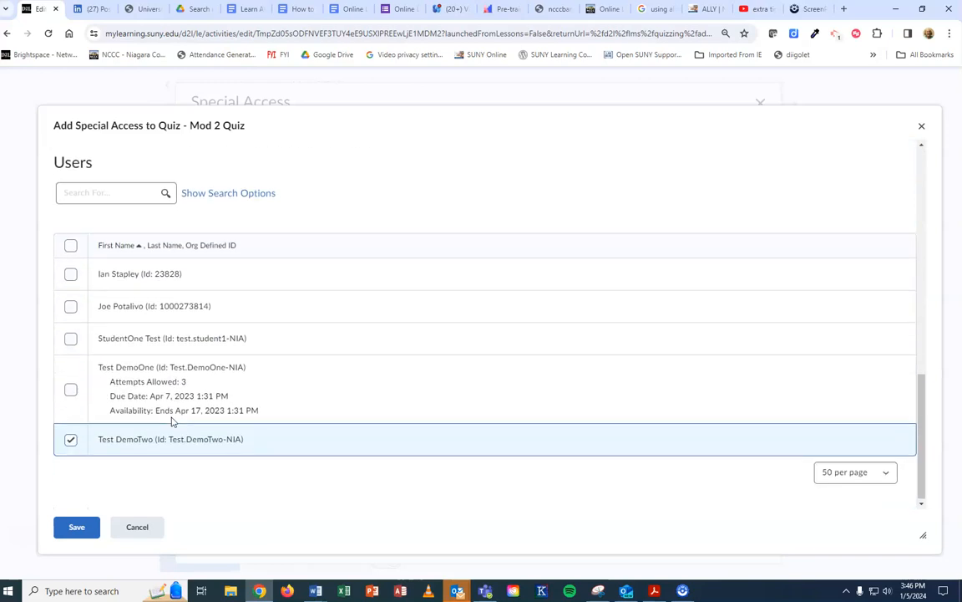
left_click(76, 527)
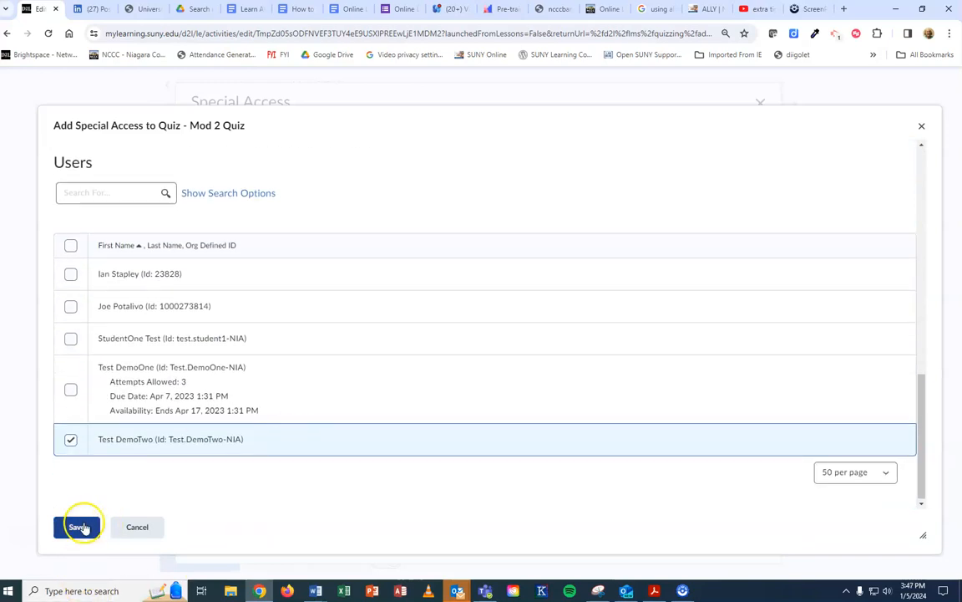
left_click(78, 526)
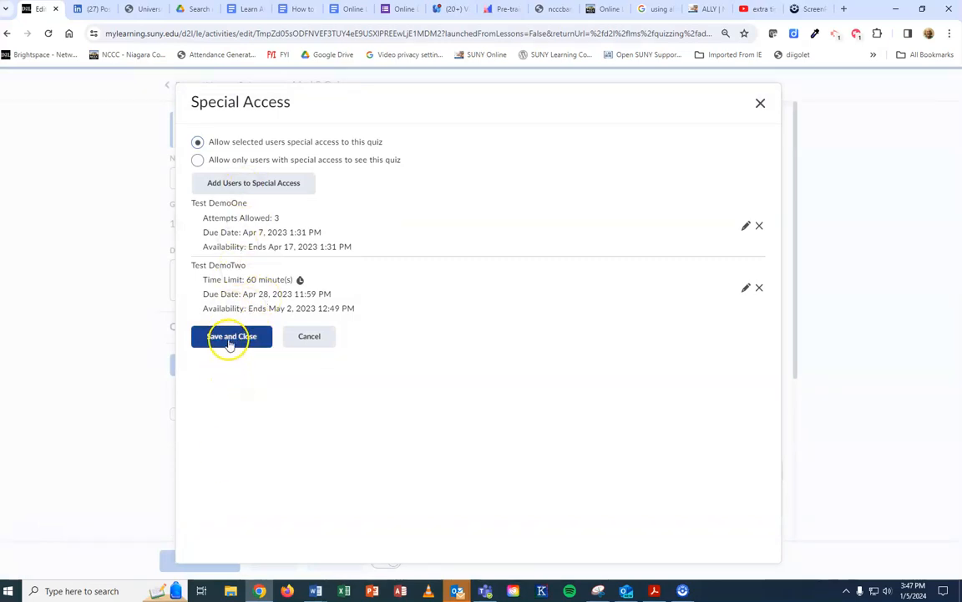
Save and close the Special Access list, then save and close Mod 2 Quiz.
left_click(231, 335)
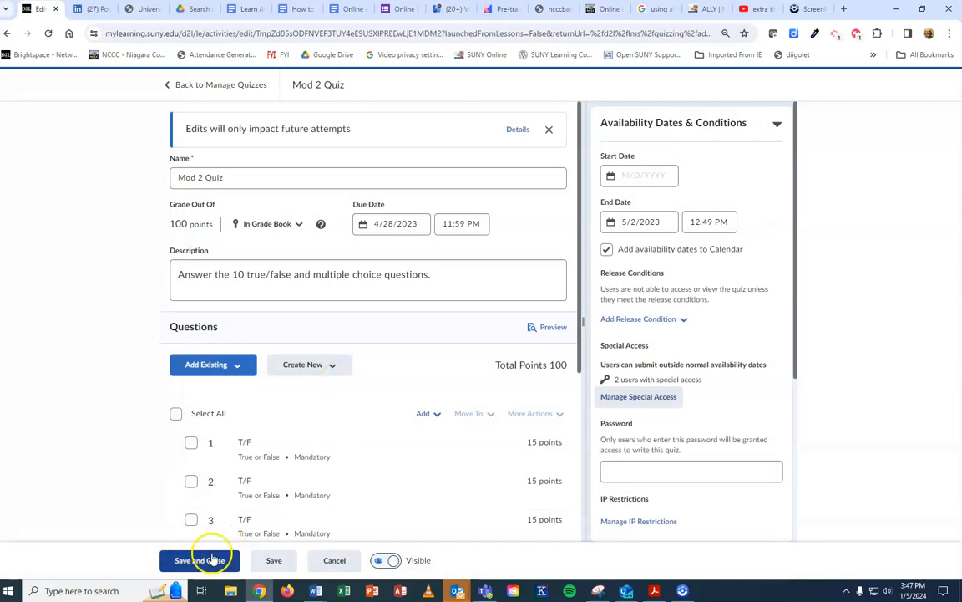
left_click(199, 560)
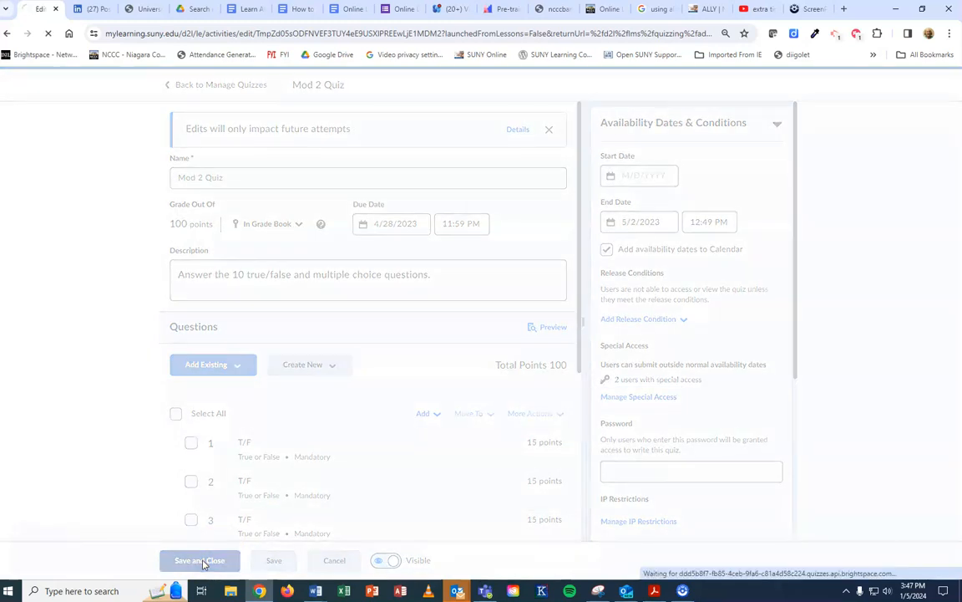
left_click(200, 559)
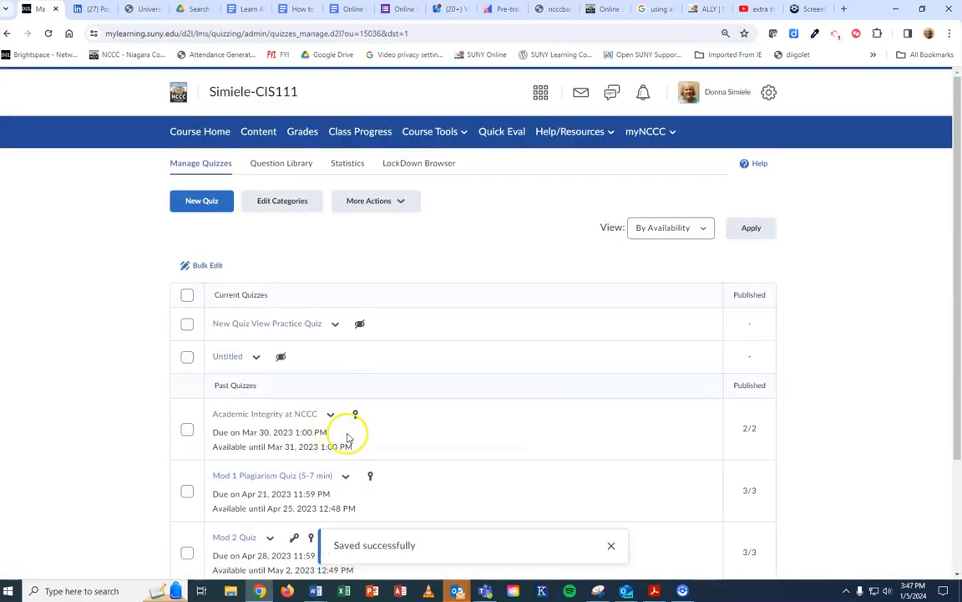